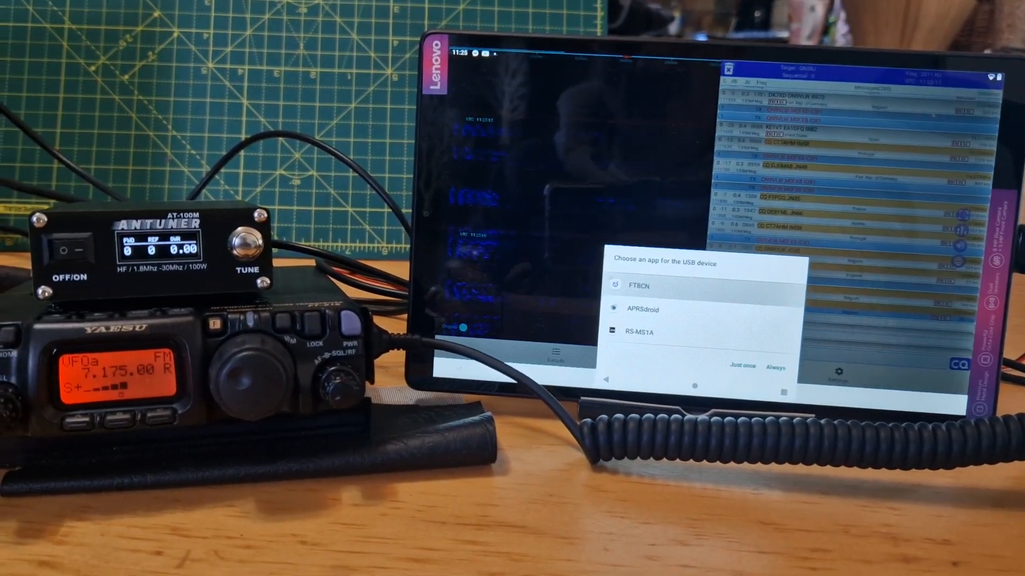
- Choose FT8CN as the handler for the connected USB radio device
left_click(641, 287)
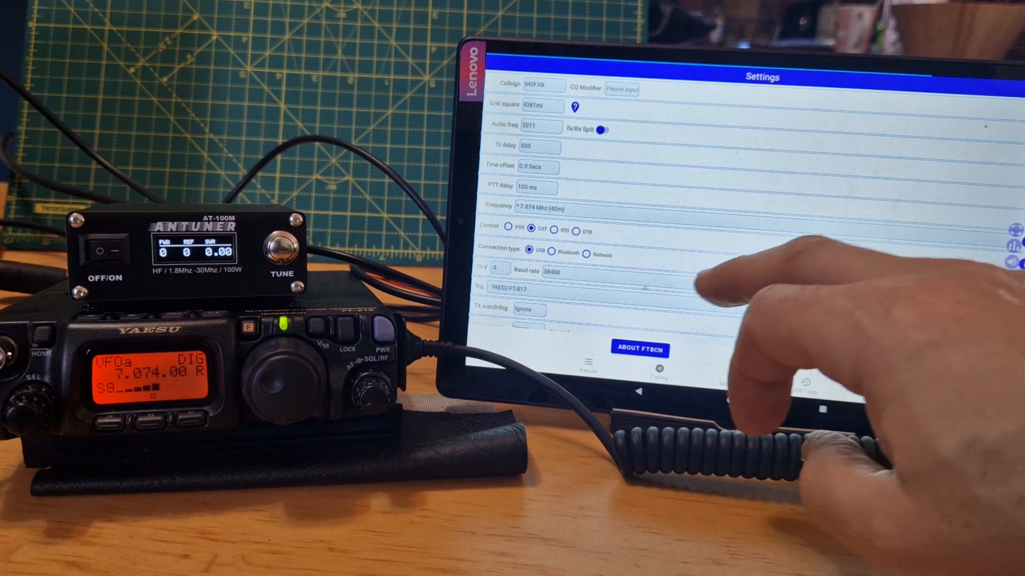
- Scroll the settings to reveal CAT control, USB connection, YAESU FT-817 rig and 7.074 MHz
scroll("down", 3)
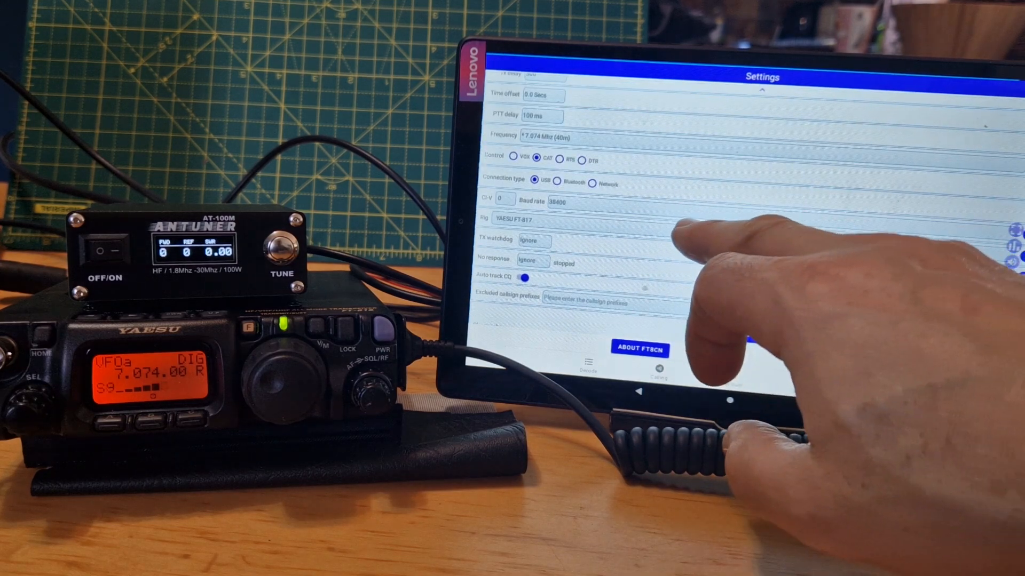